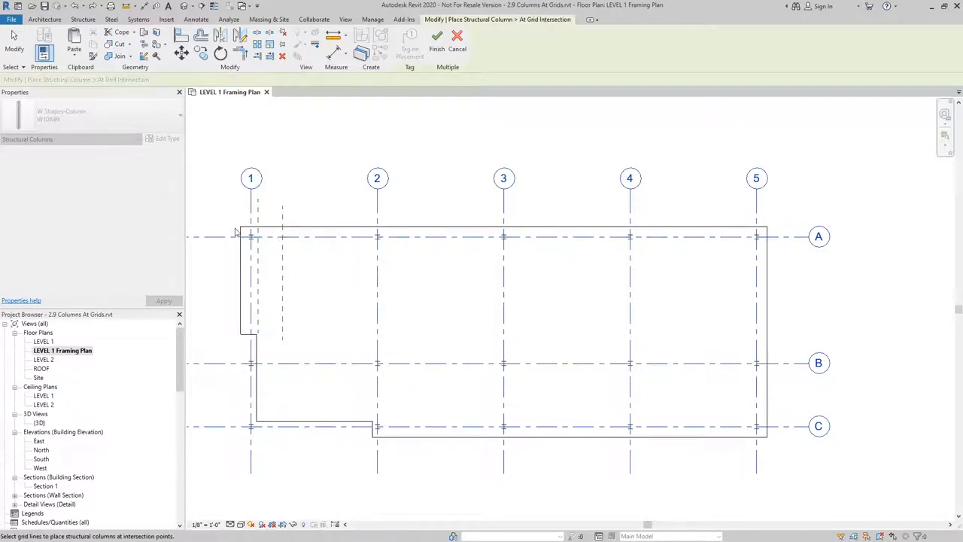
{"action": "mouse_move", "coordinate": [437, 38]}
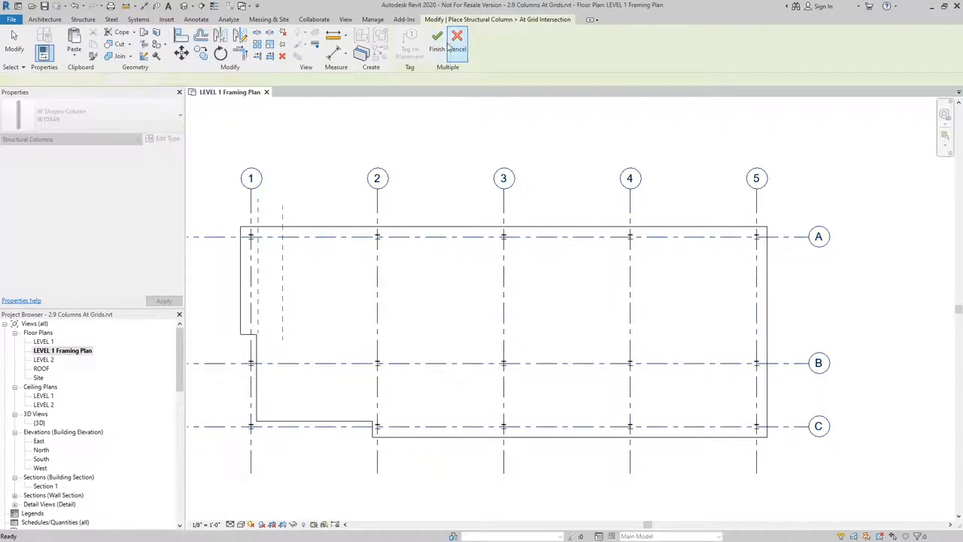
Finish placing structural columns at the Level 1 grid intersections.
{"action": "left_click", "coordinate": [455, 41]}
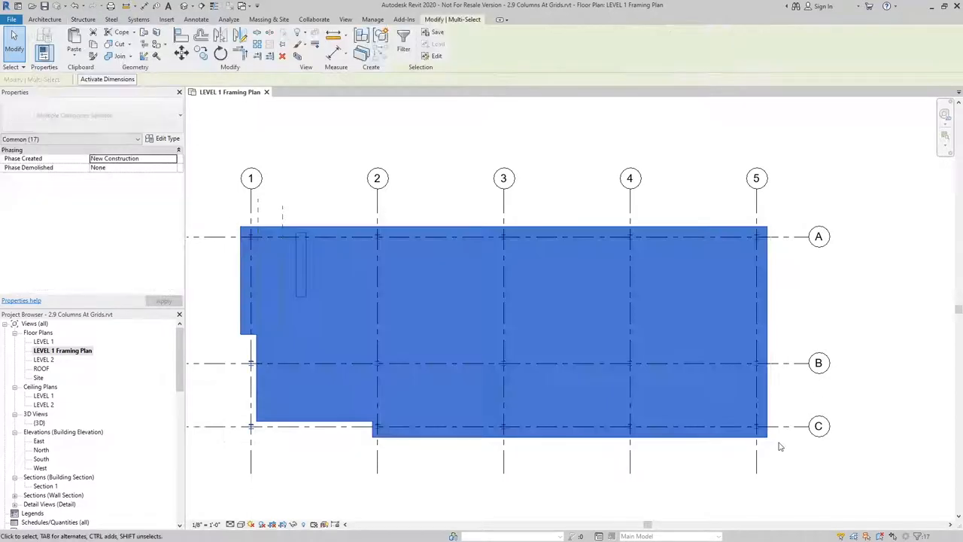
Filter the selection to the 15 structural columns and set their Top Level to ROOF.
{"action": "left_click", "coordinate": [403, 37]}
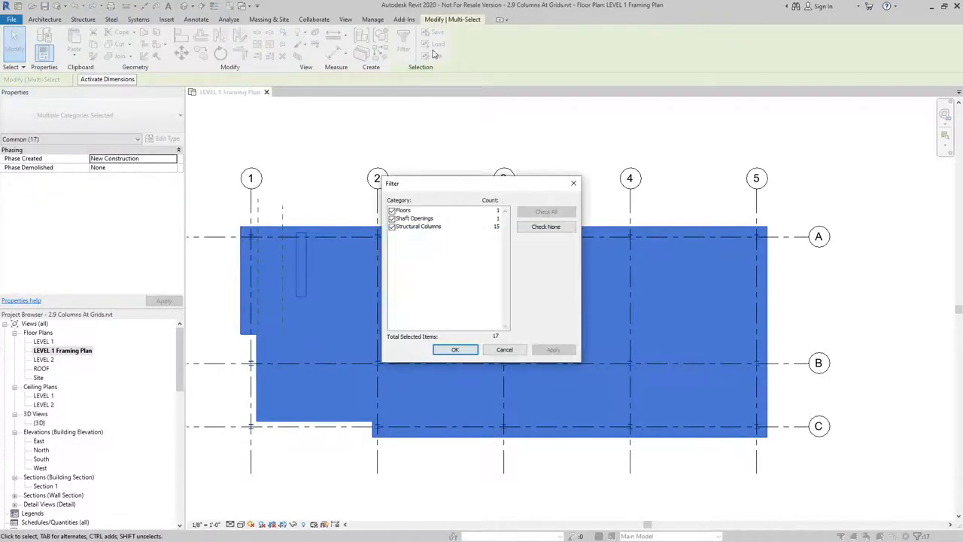
{"action": "left_click", "coordinate": [546, 226]}
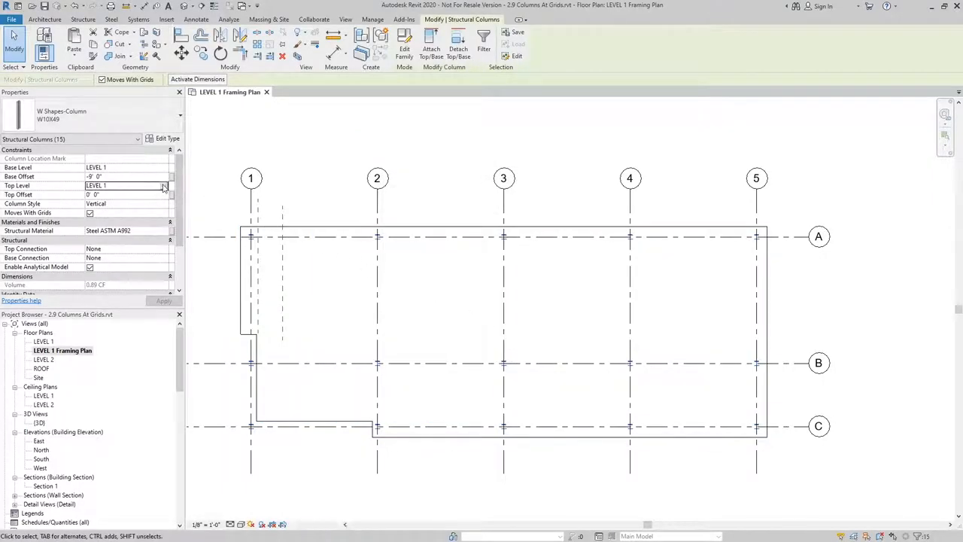
{"action": "left_click", "coordinate": [94, 185]}
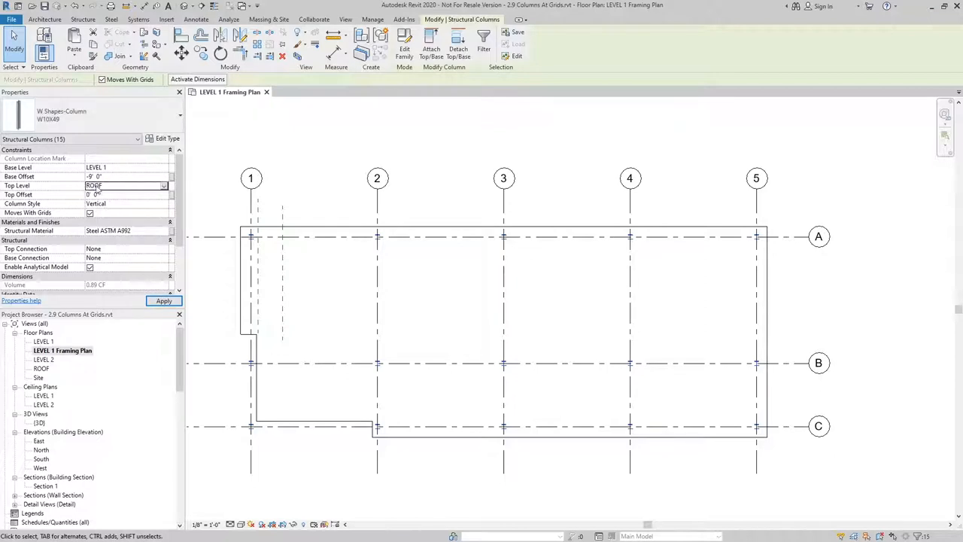
{"action": "left_click", "coordinate": [124, 177]}
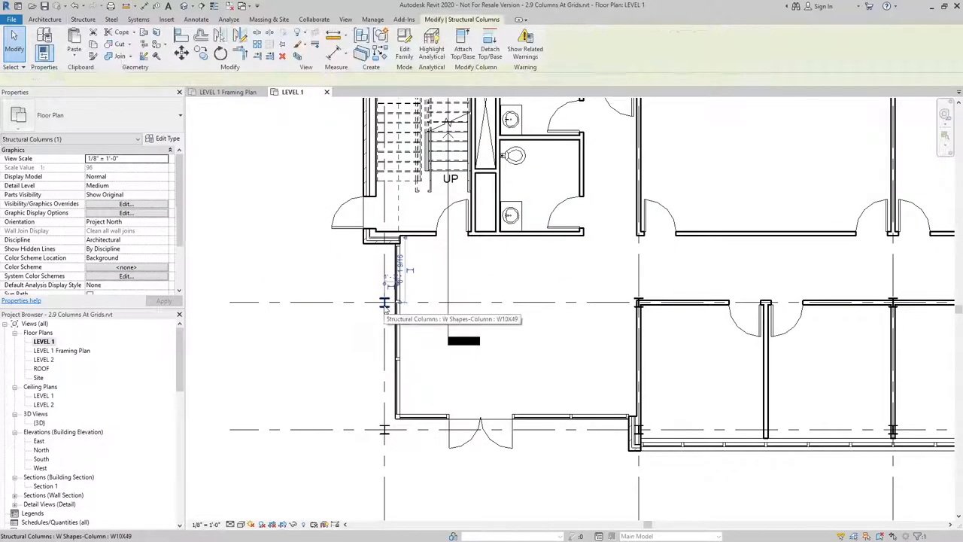
Deselect the column and view the Level 1 plan near the grid-intersection column.
{"action": "left_click", "coordinate": [388, 436]}
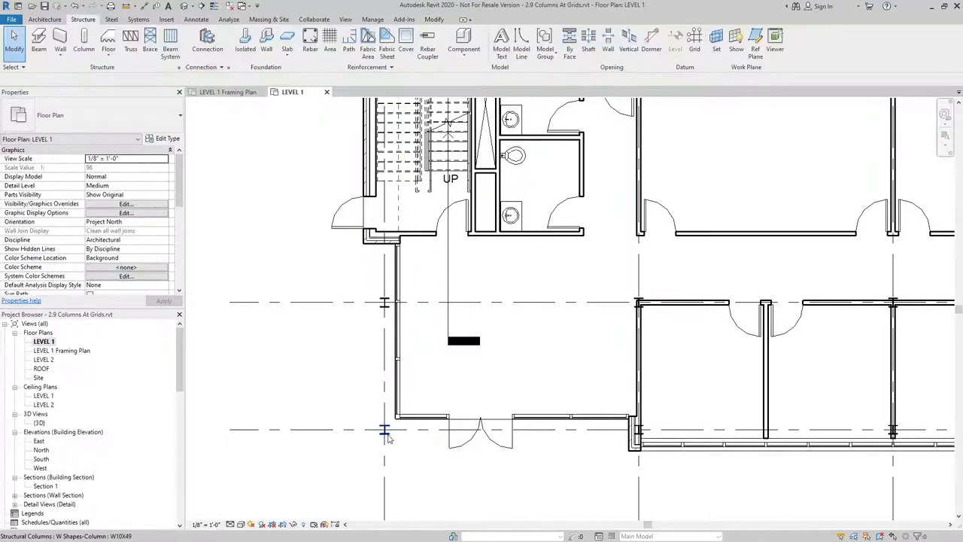
{"action": "left_click", "coordinate": [385, 302]}
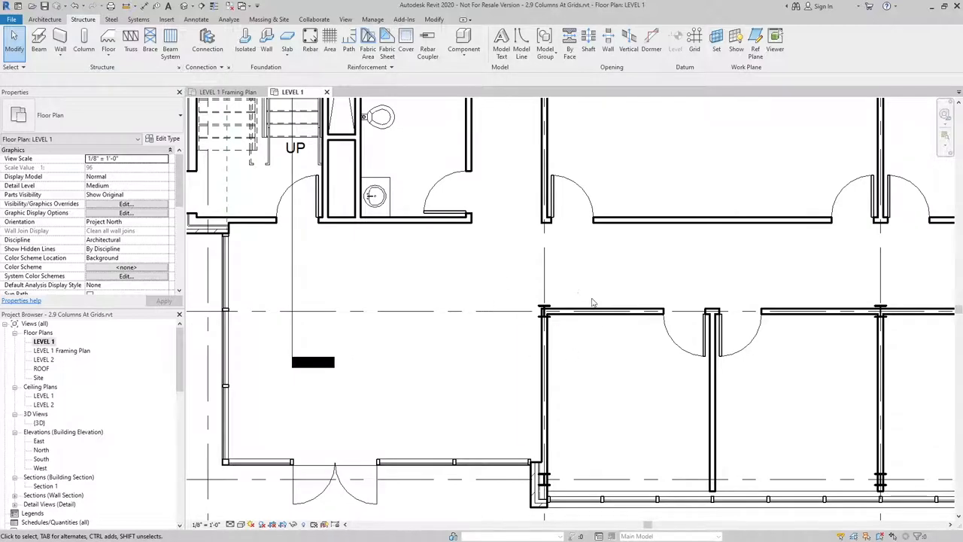
{"action": "mouse_move", "coordinate": [495, 237]}
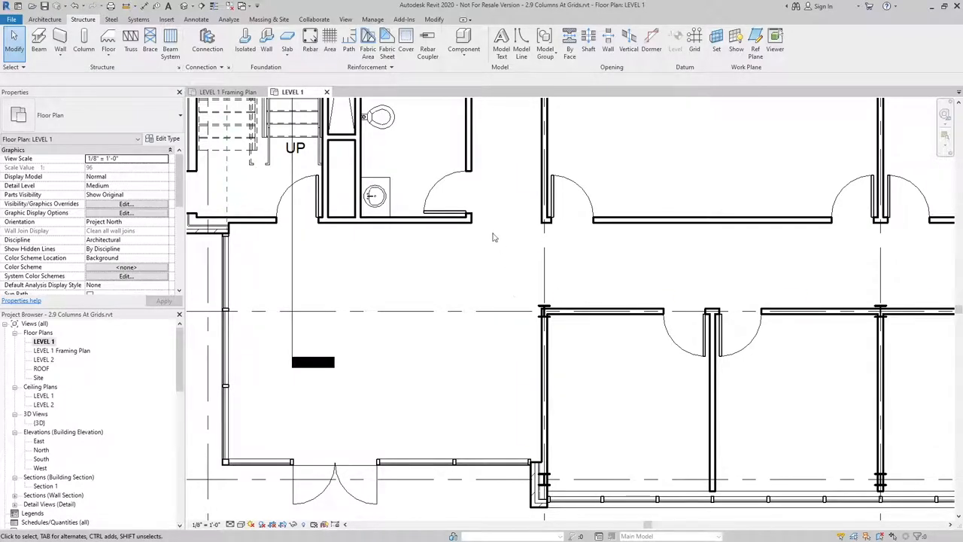
Create a Model In-Place family in the Columns category named Columns 1.
{"action": "left_click", "coordinate": [44, 18]}
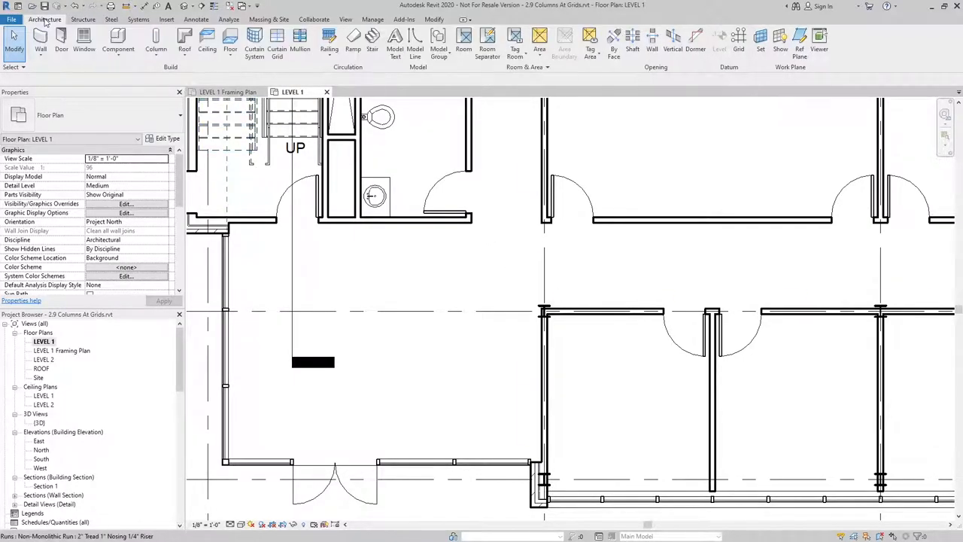
{"action": "left_click", "coordinate": [118, 42]}
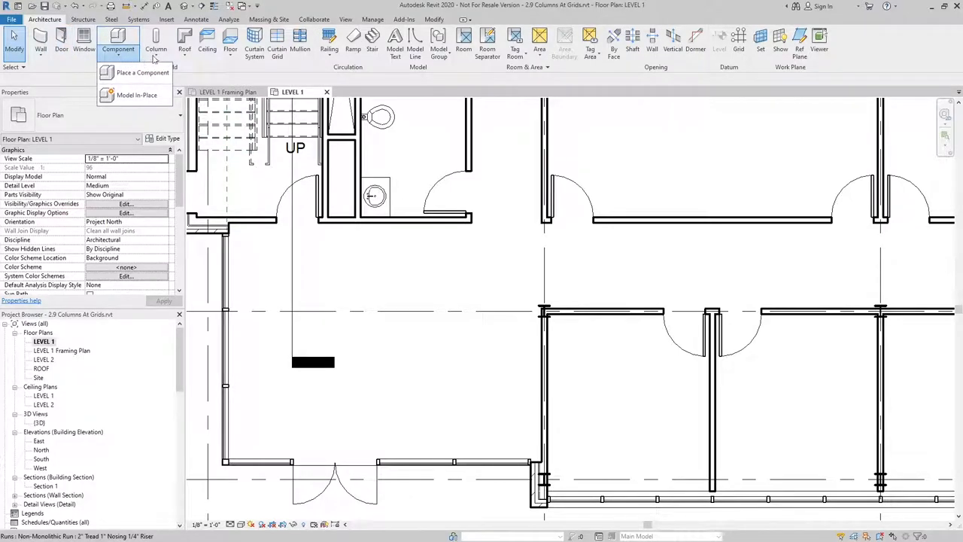
{"action": "mouse_move", "coordinate": [136, 98]}
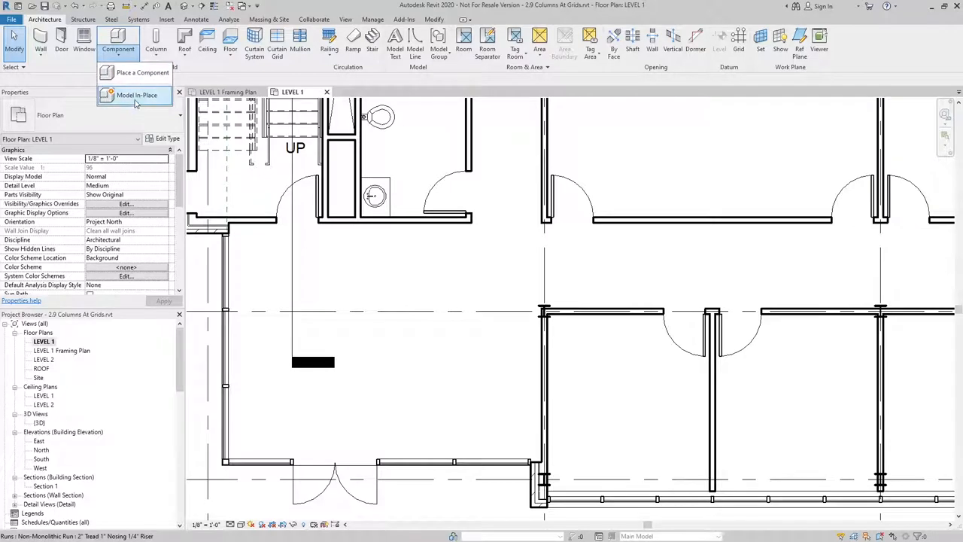
{"action": "left_click", "coordinate": [137, 95]}
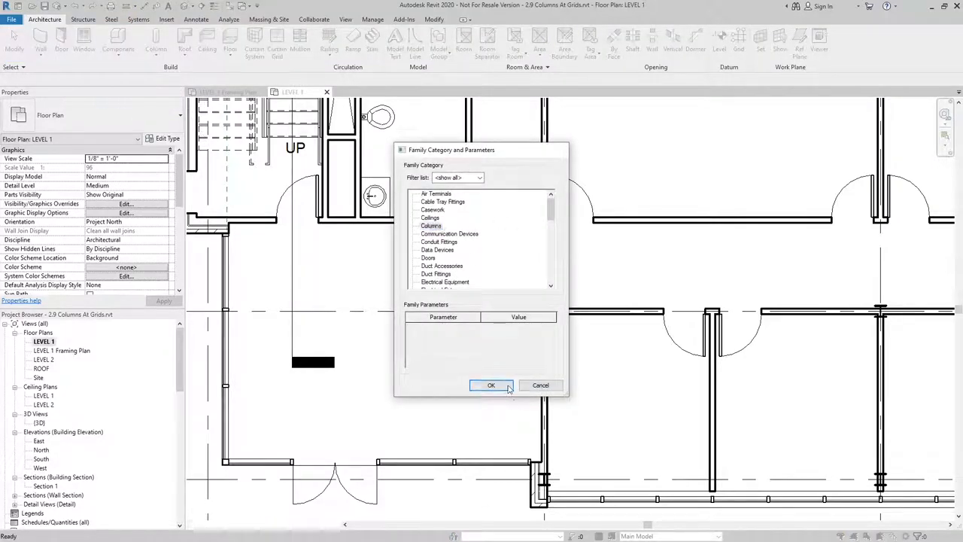
{"action": "left_click", "coordinate": [490, 385]}
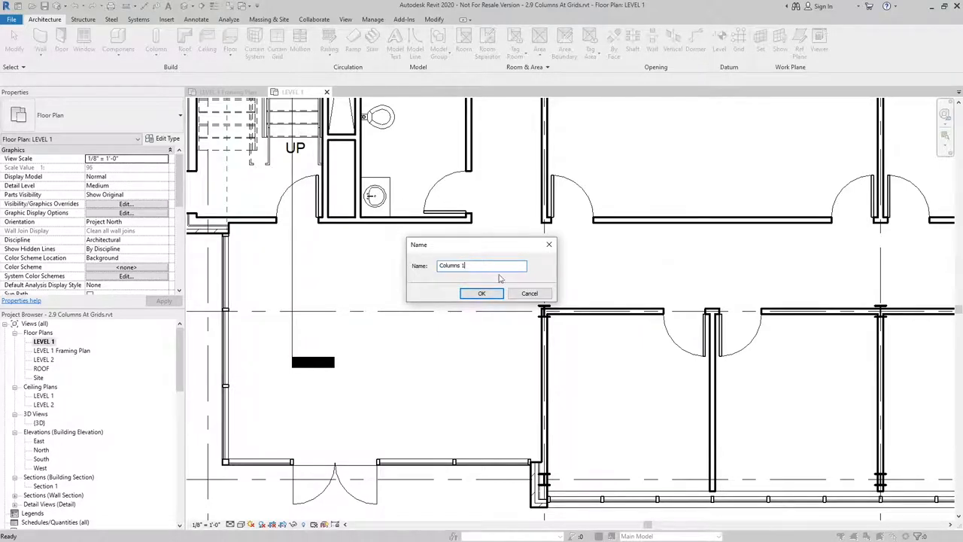
{"action": "left_click", "coordinate": [482, 293]}
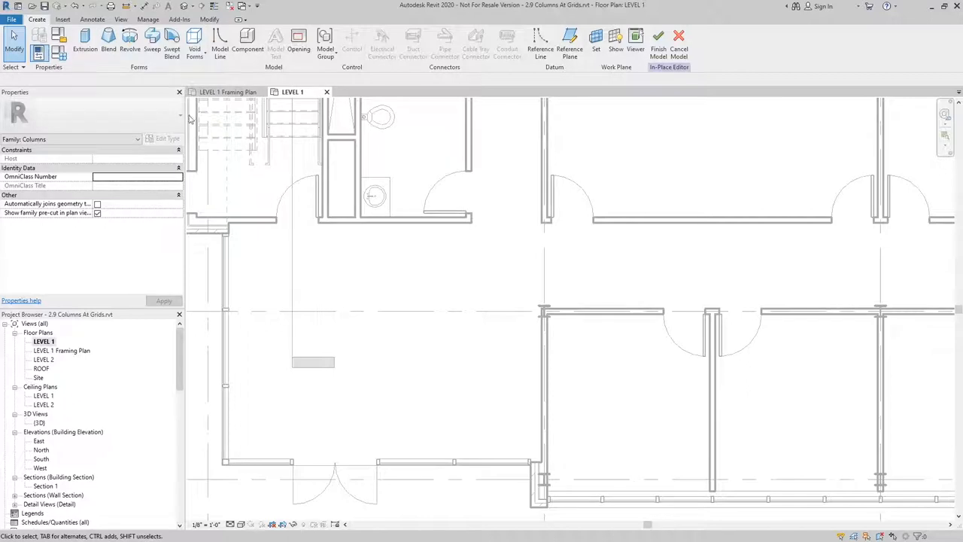
{"action": "mouse_move", "coordinate": [109, 41]}
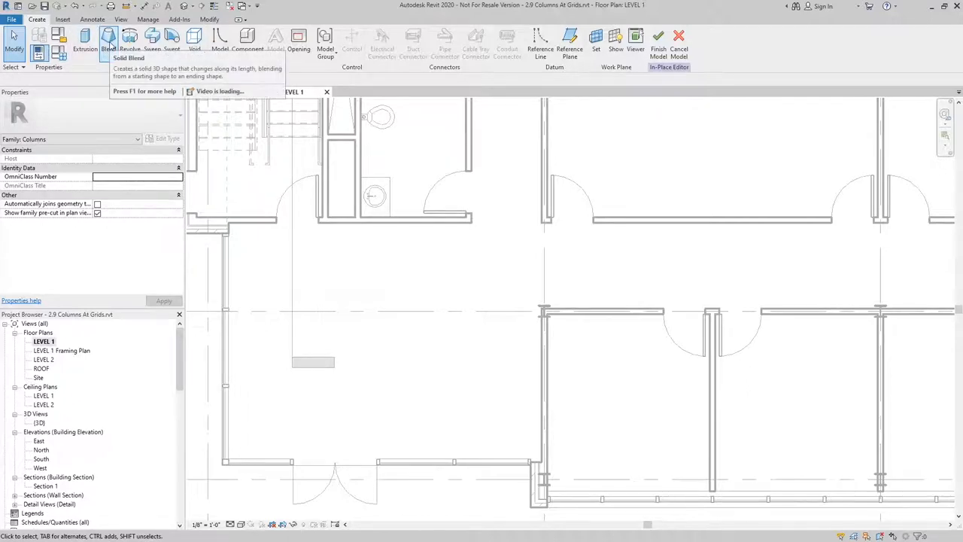
Sketch the blend base as an arc-and-line outline around the grid-intersection column.
{"action": "left_click", "coordinate": [108, 42]}
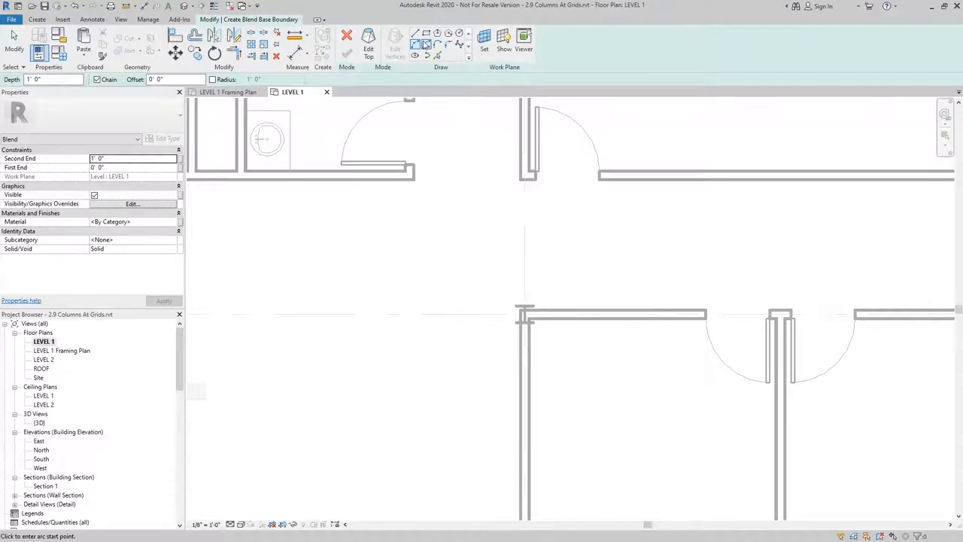
{"action": "left_click", "coordinate": [524, 314]}
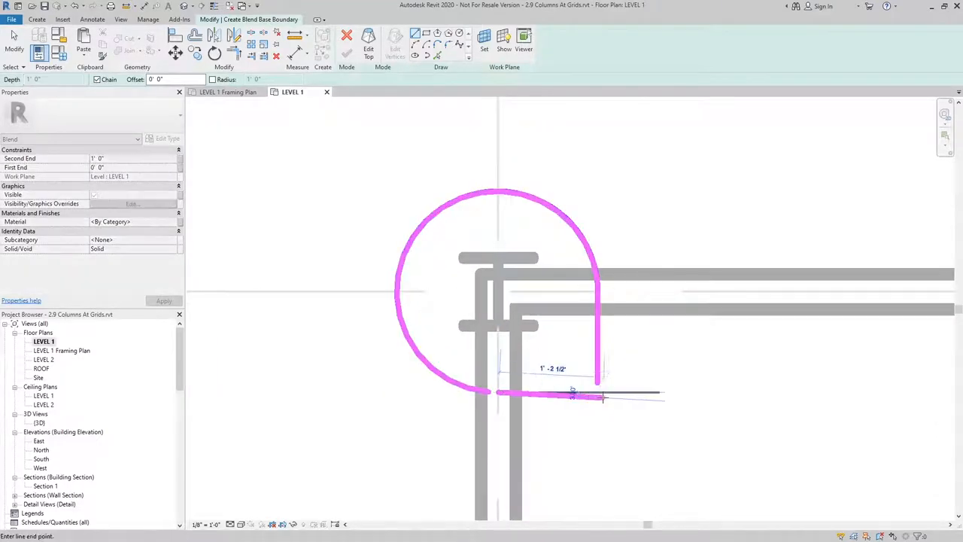
{"action": "left_click", "coordinate": [602, 391]}
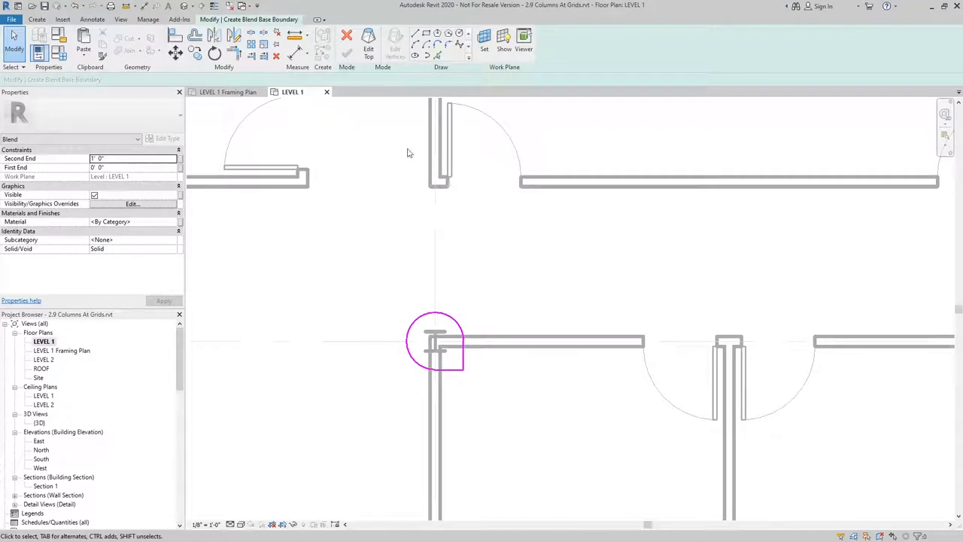
{"action": "mouse_move", "coordinate": [480, 308]}
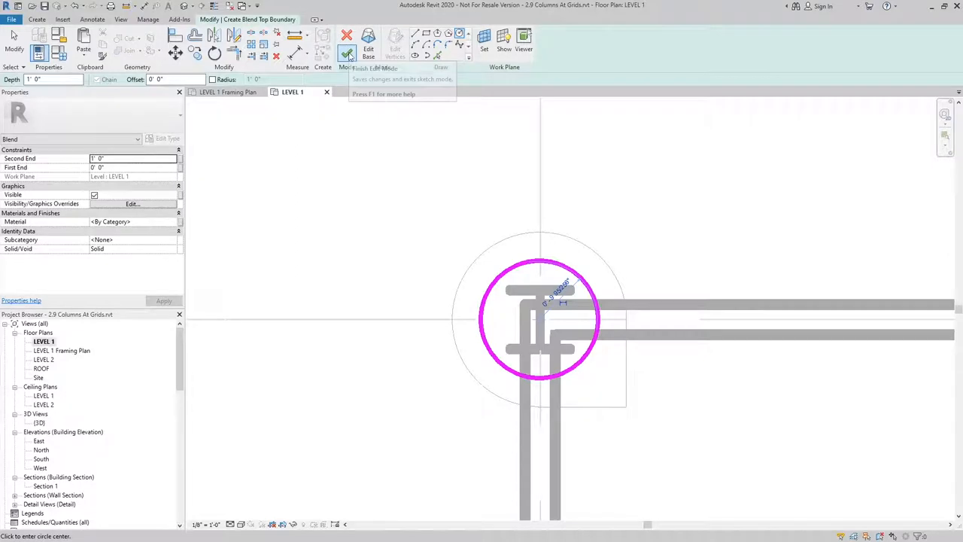
Finish the blend with a smaller circular top boundary around the column.
{"action": "left_click", "coordinate": [368, 39]}
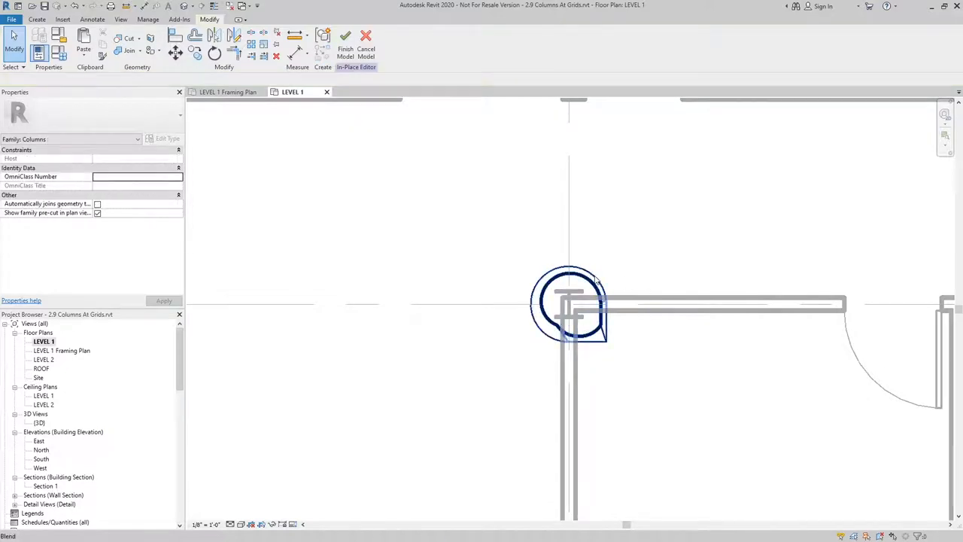
{"action": "left_click", "coordinate": [570, 307]}
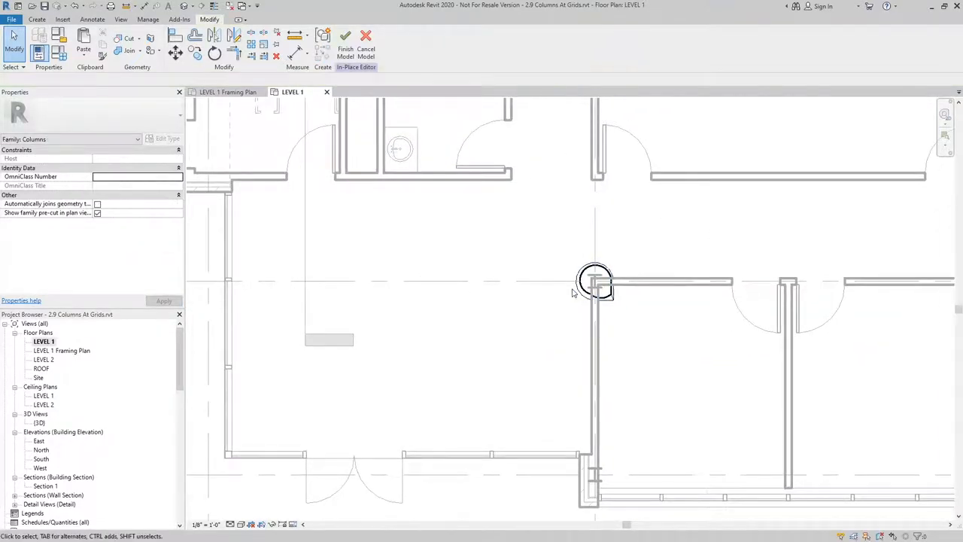
{"action": "left_click", "coordinate": [595, 282]}
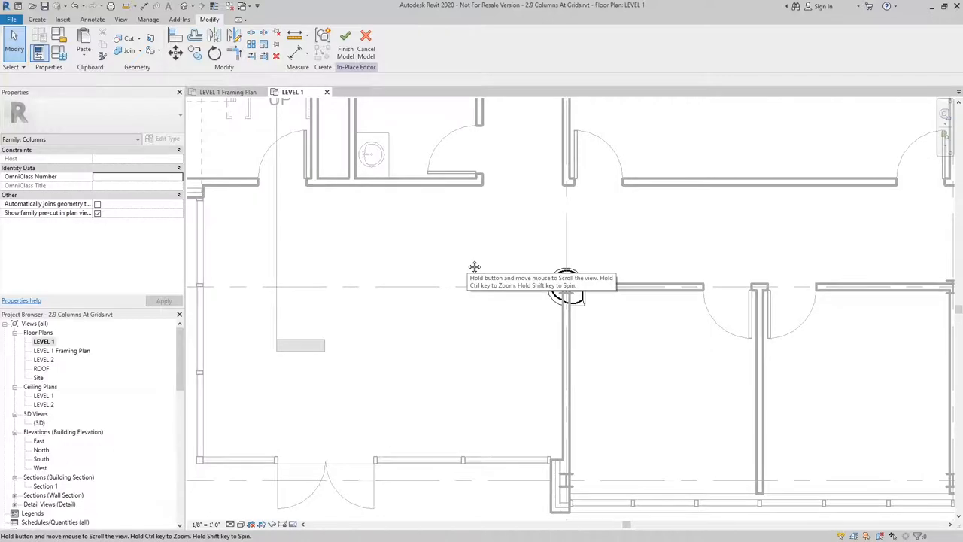
{"action": "mouse_move", "coordinate": [467, 263]}
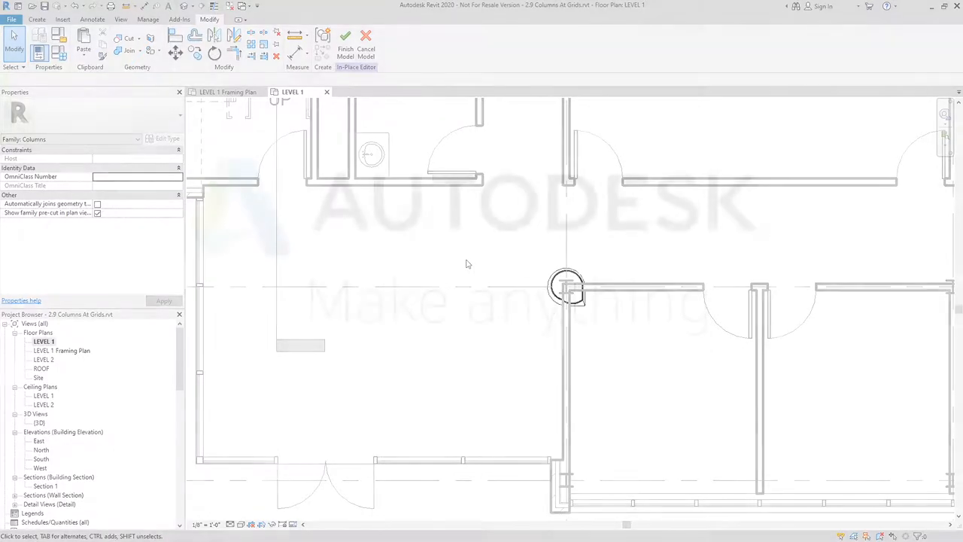